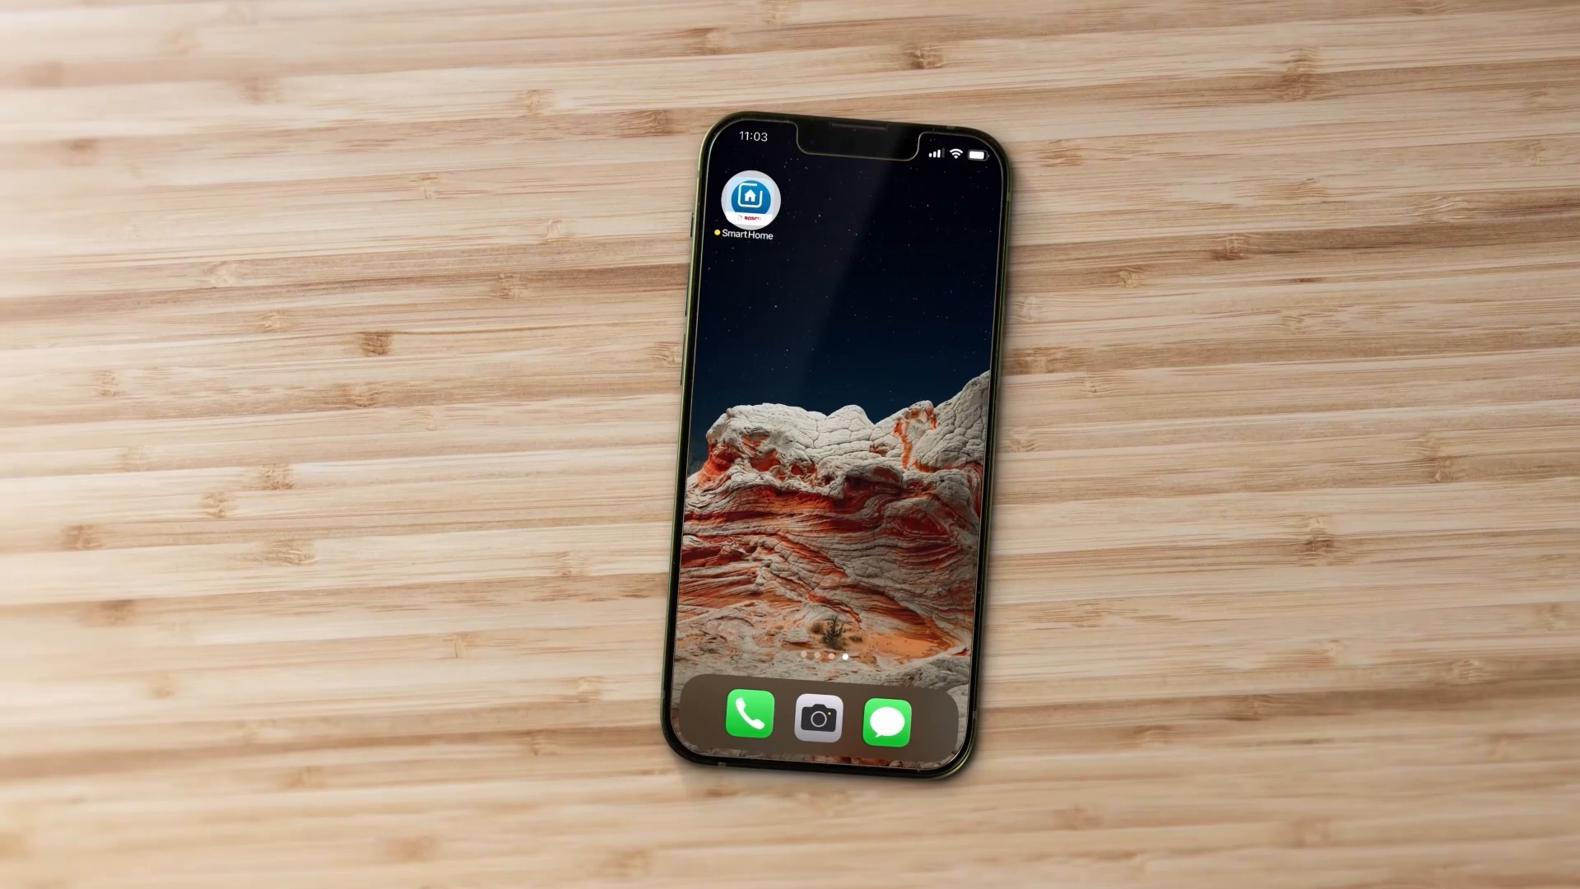
- Launch the Bosch Smart Home app from the home screen
{"action": "left_click", "coordinate": [748, 199]}
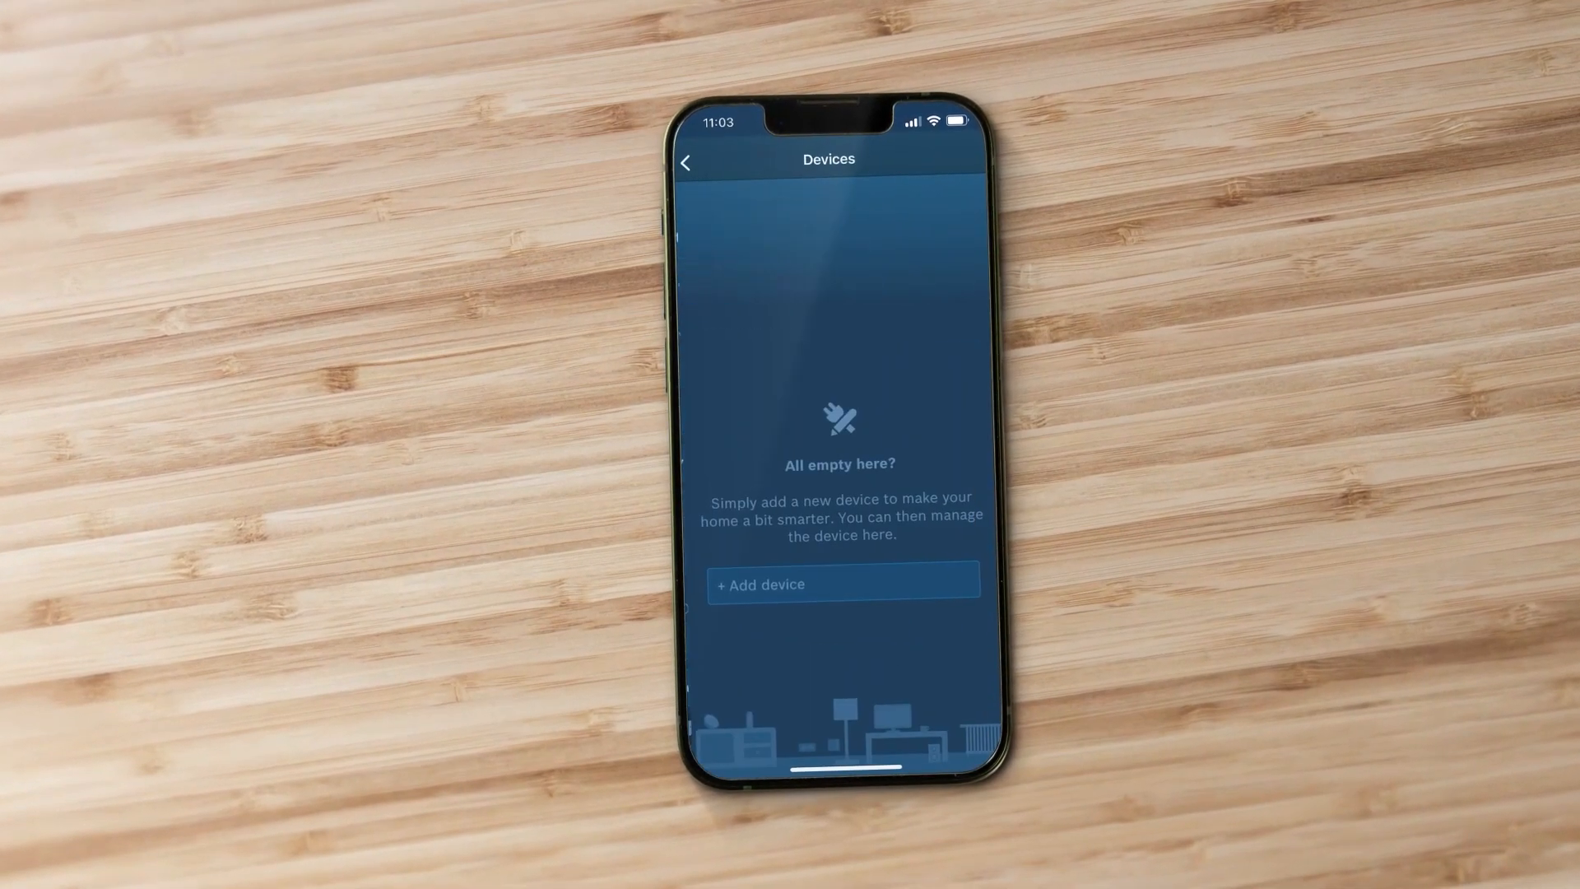
- Add a new device of type 'Shutter control unit'
{"action": "left_click", "coordinate": [843, 584]}
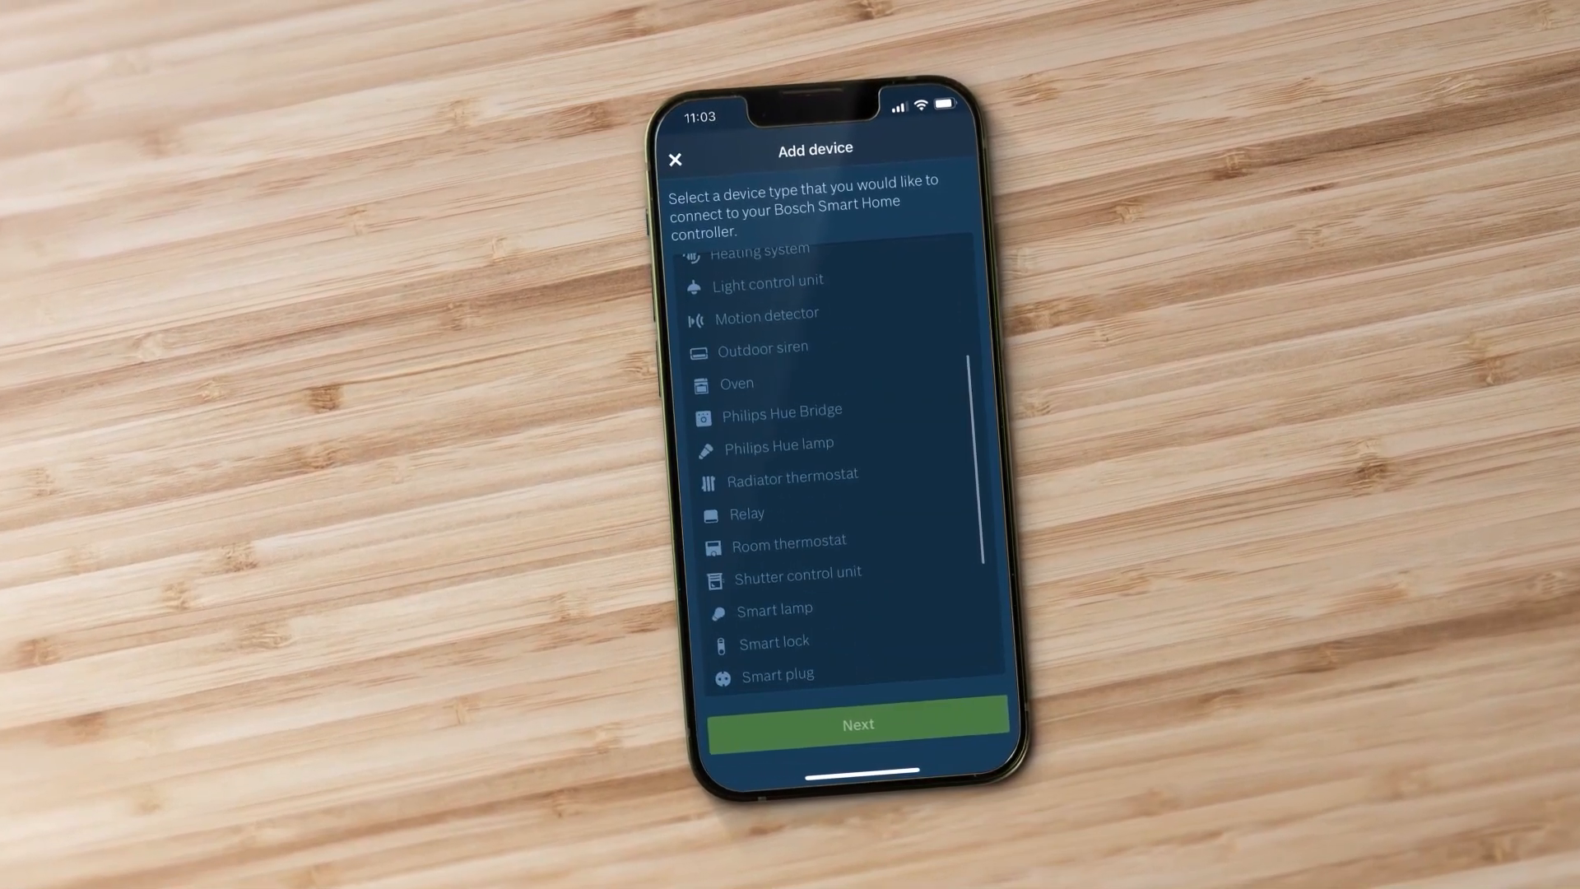
{"action": "left_click", "coordinate": [799, 571]}
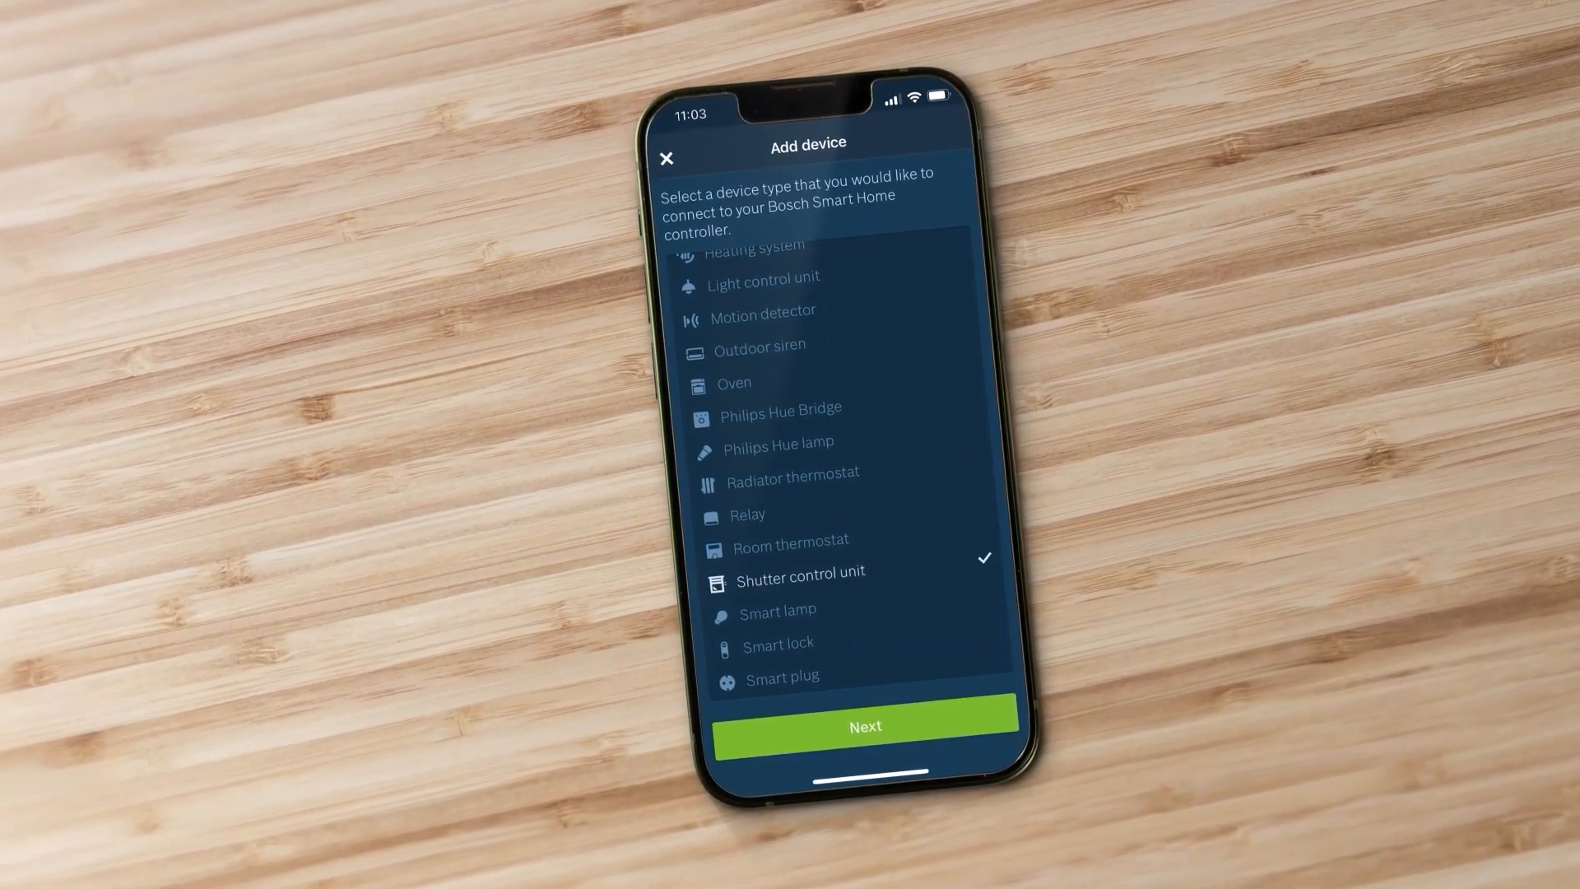
{"action": "left_click", "coordinate": [863, 726]}
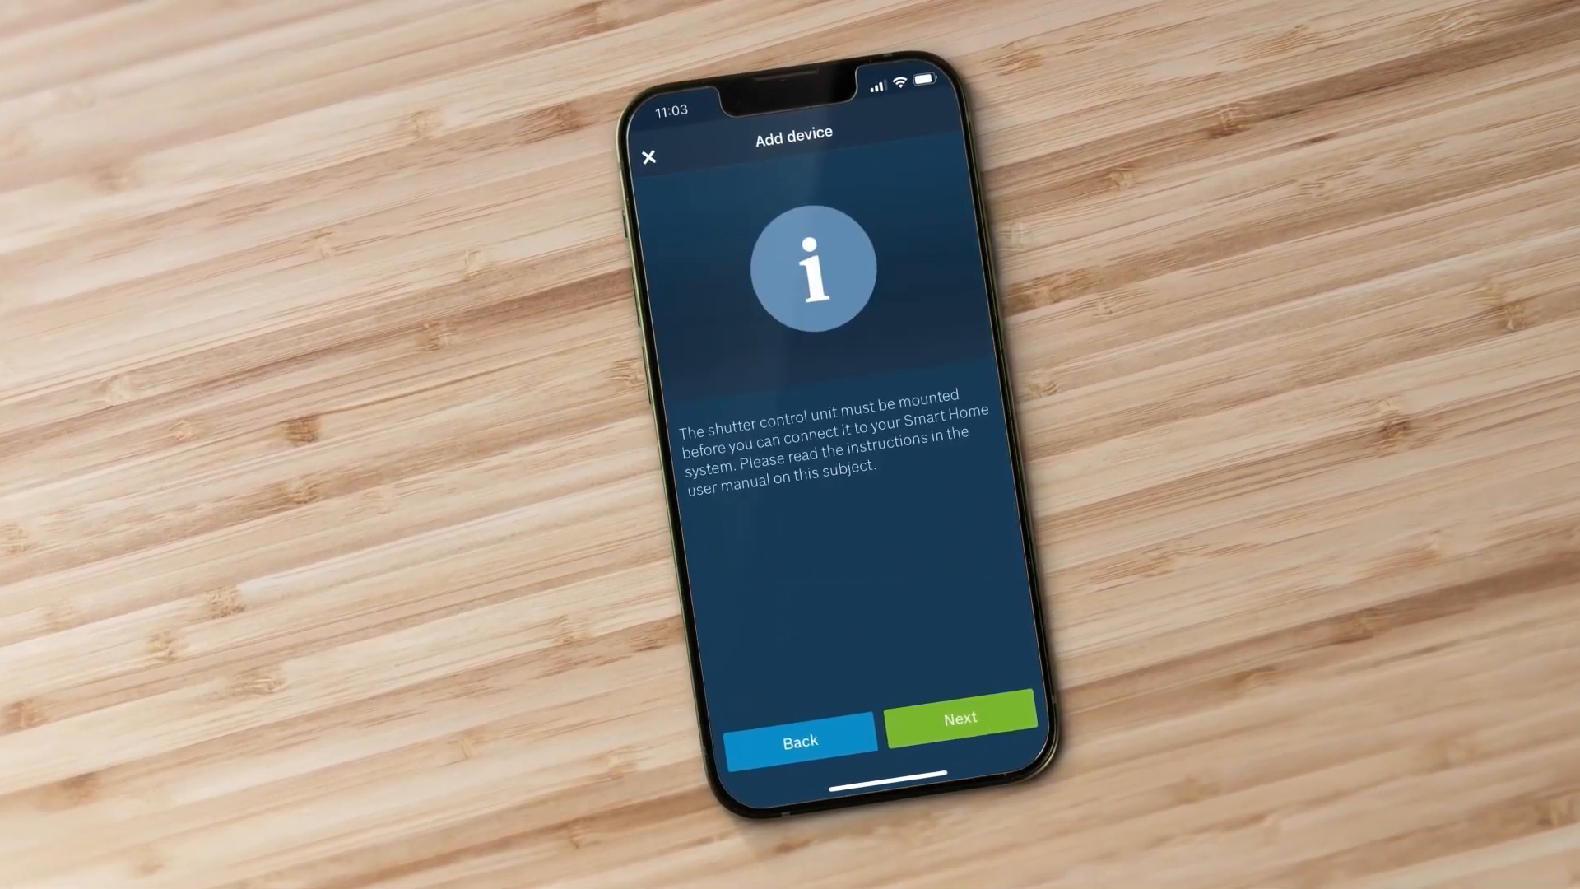
- Acknowledge the mounting and safety notes, choose Shutters, and confirm the system button press
{"action": "left_click", "coordinate": [958, 718]}
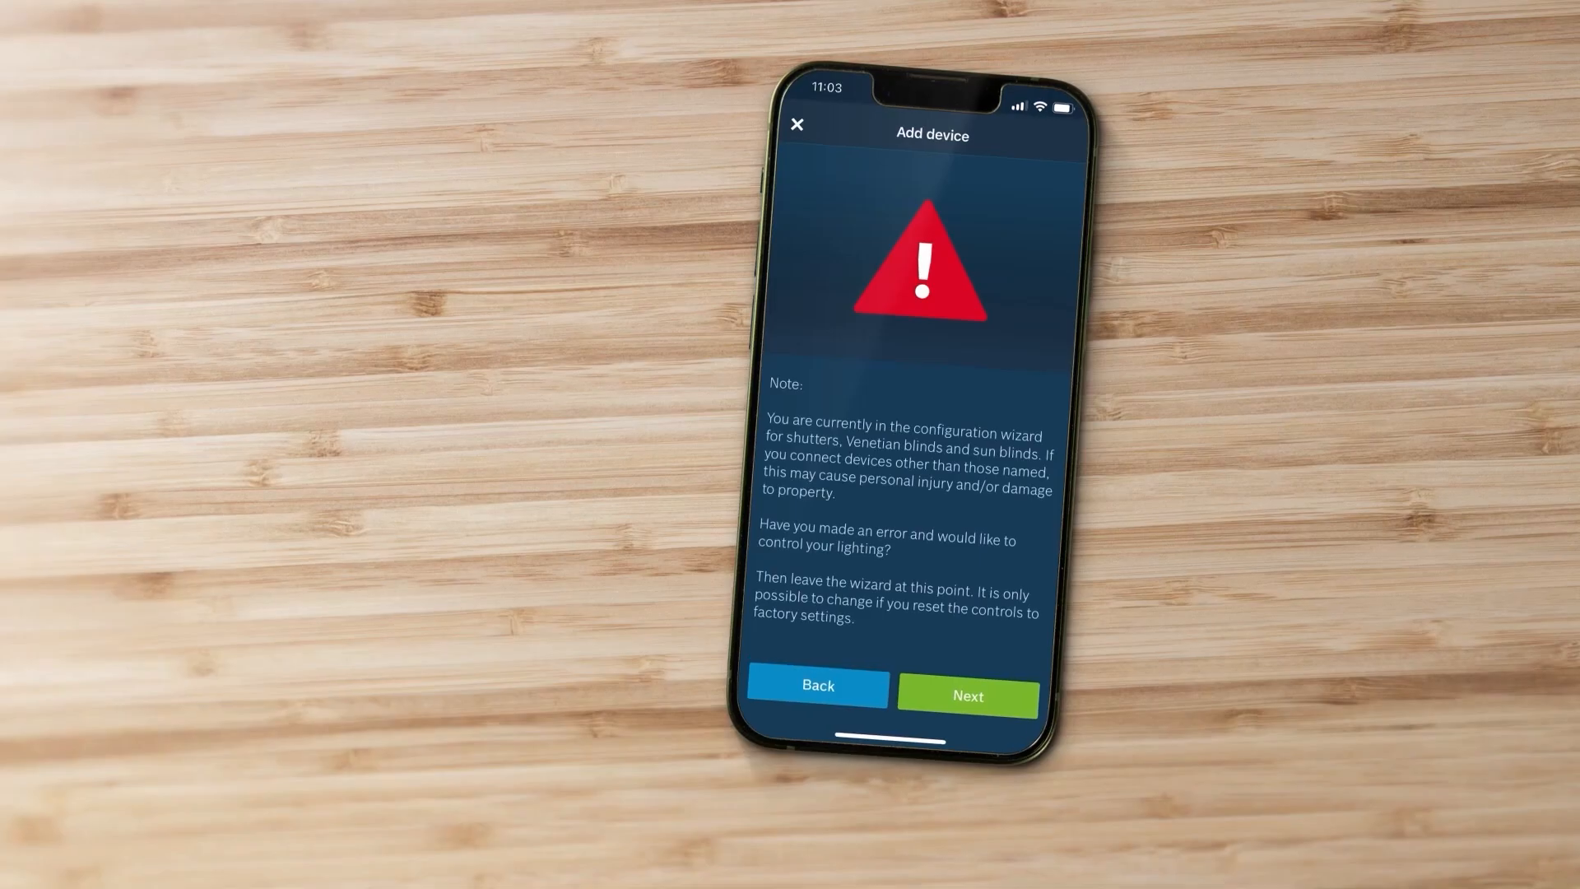
{"action": "left_click", "coordinate": [965, 696]}
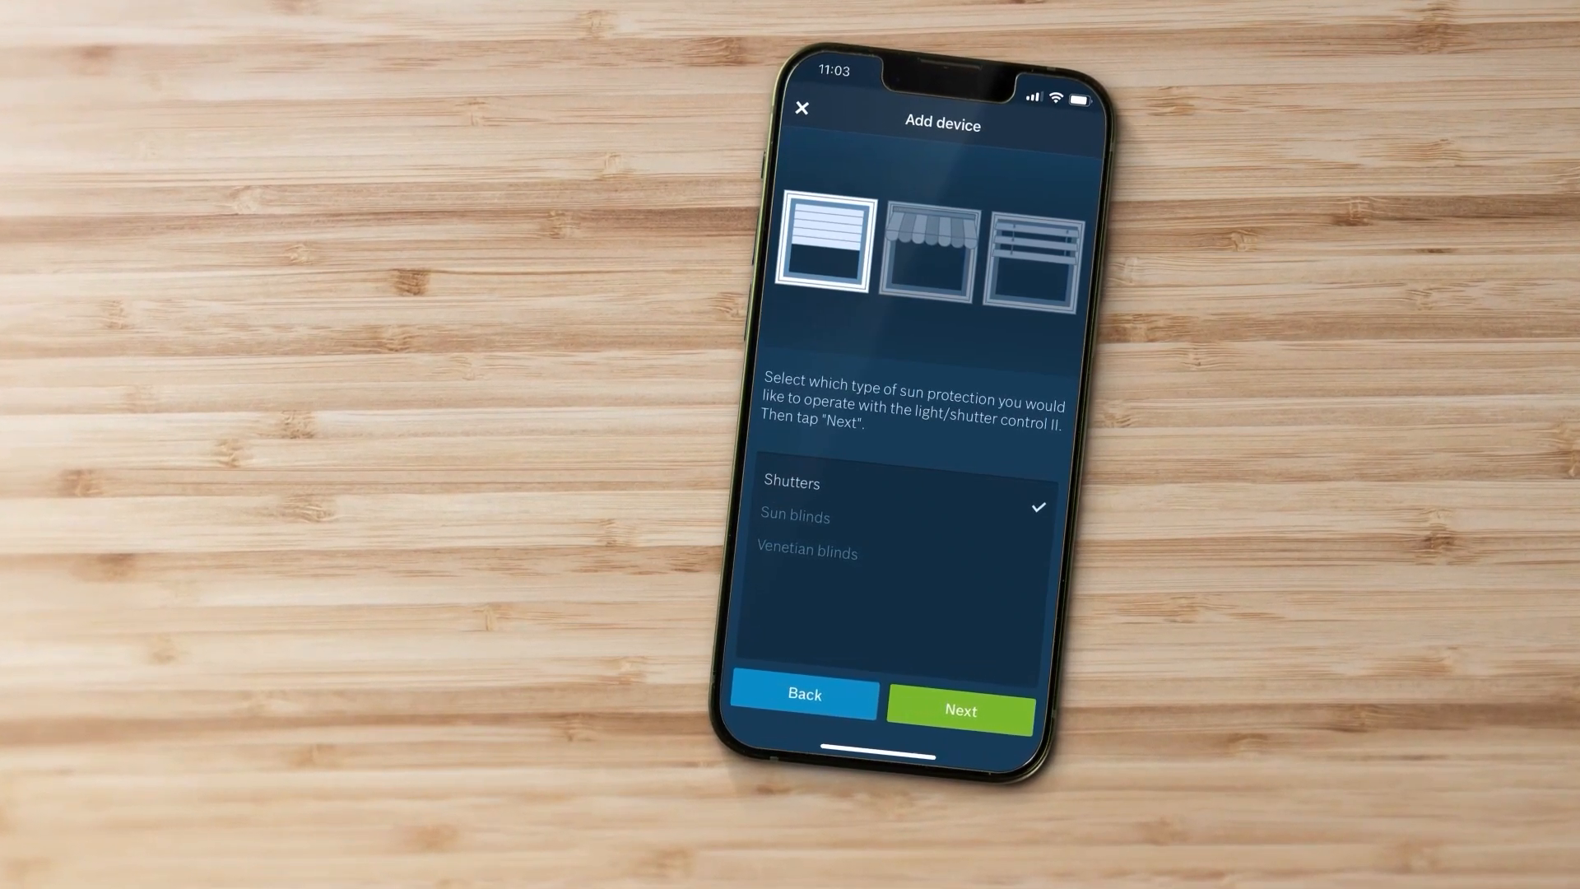
{"action": "left_click", "coordinate": [957, 710]}
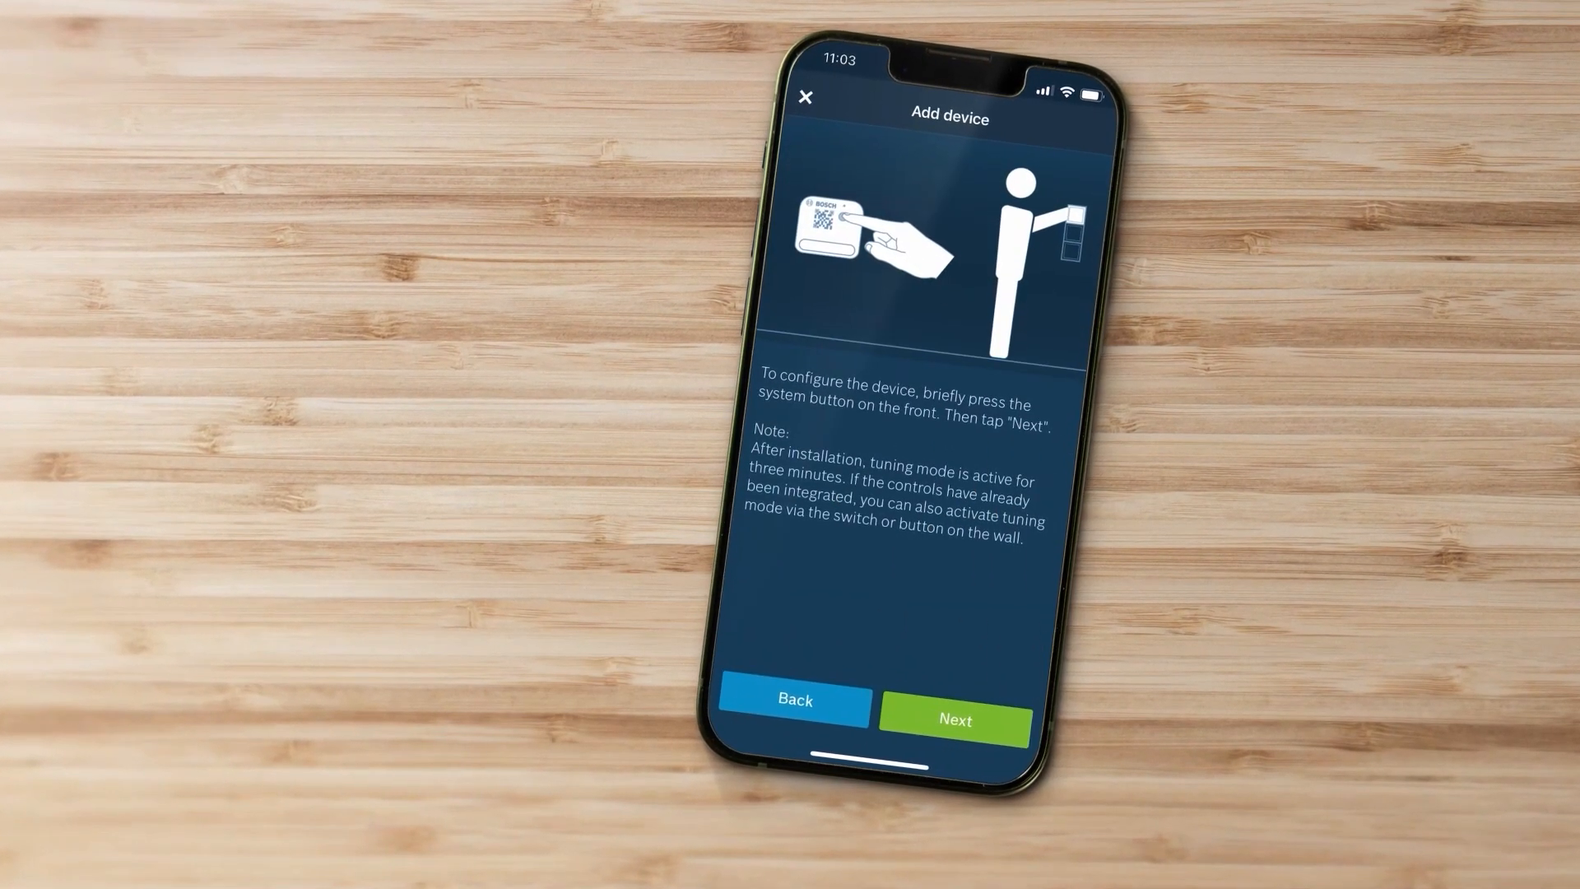
{"action": "left_click", "coordinate": [952, 719]}
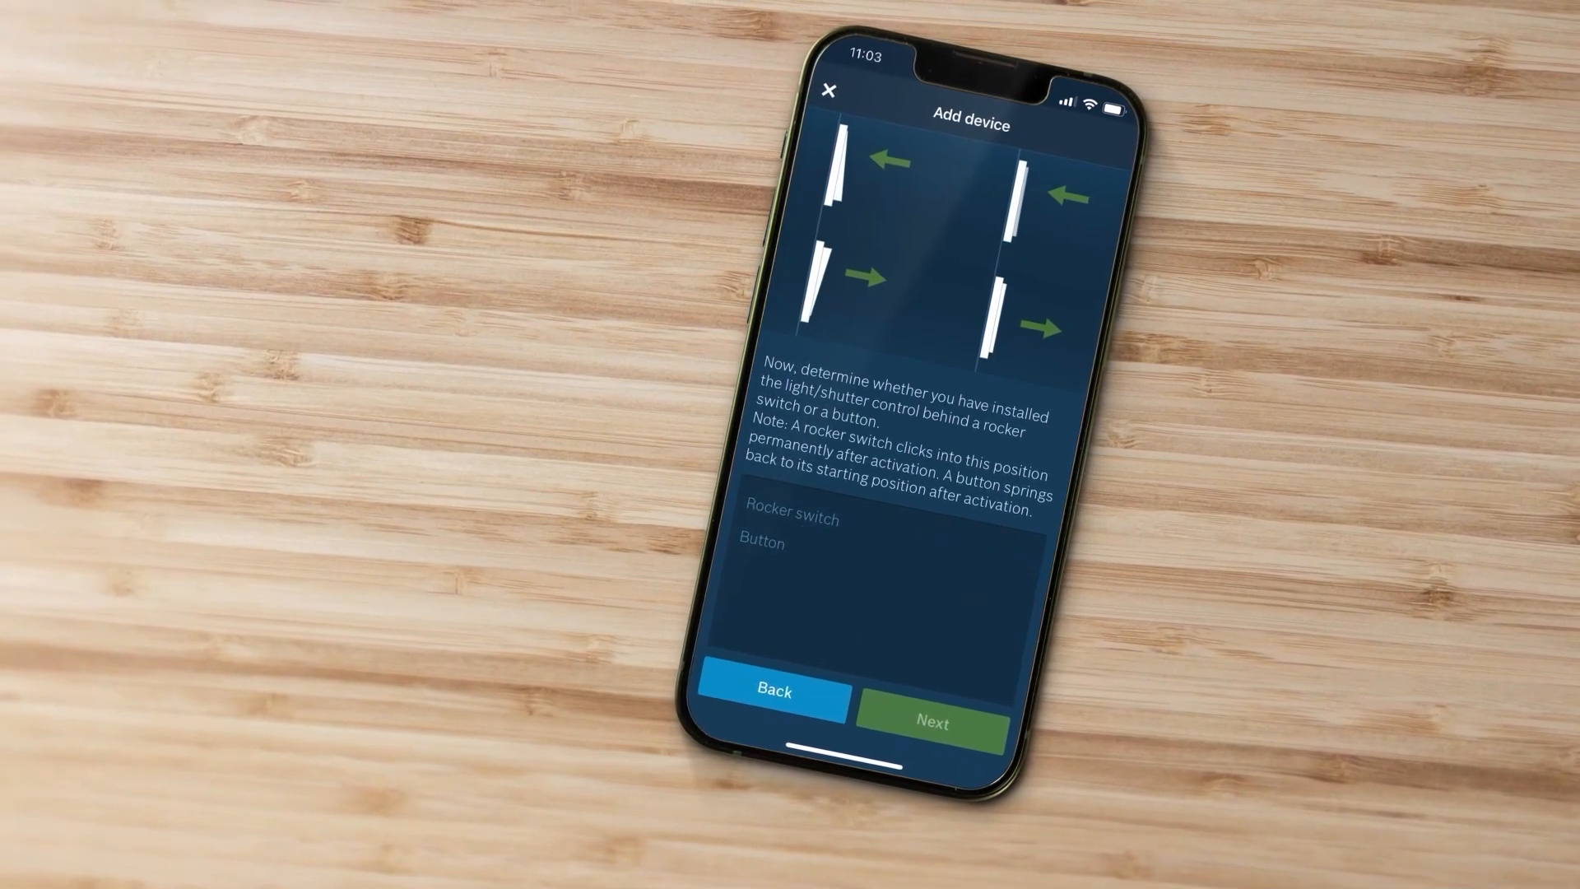
- Choose 'Rocker switch' as the wall control and pass the key assignment test
{"action": "left_click", "coordinate": [887, 544]}
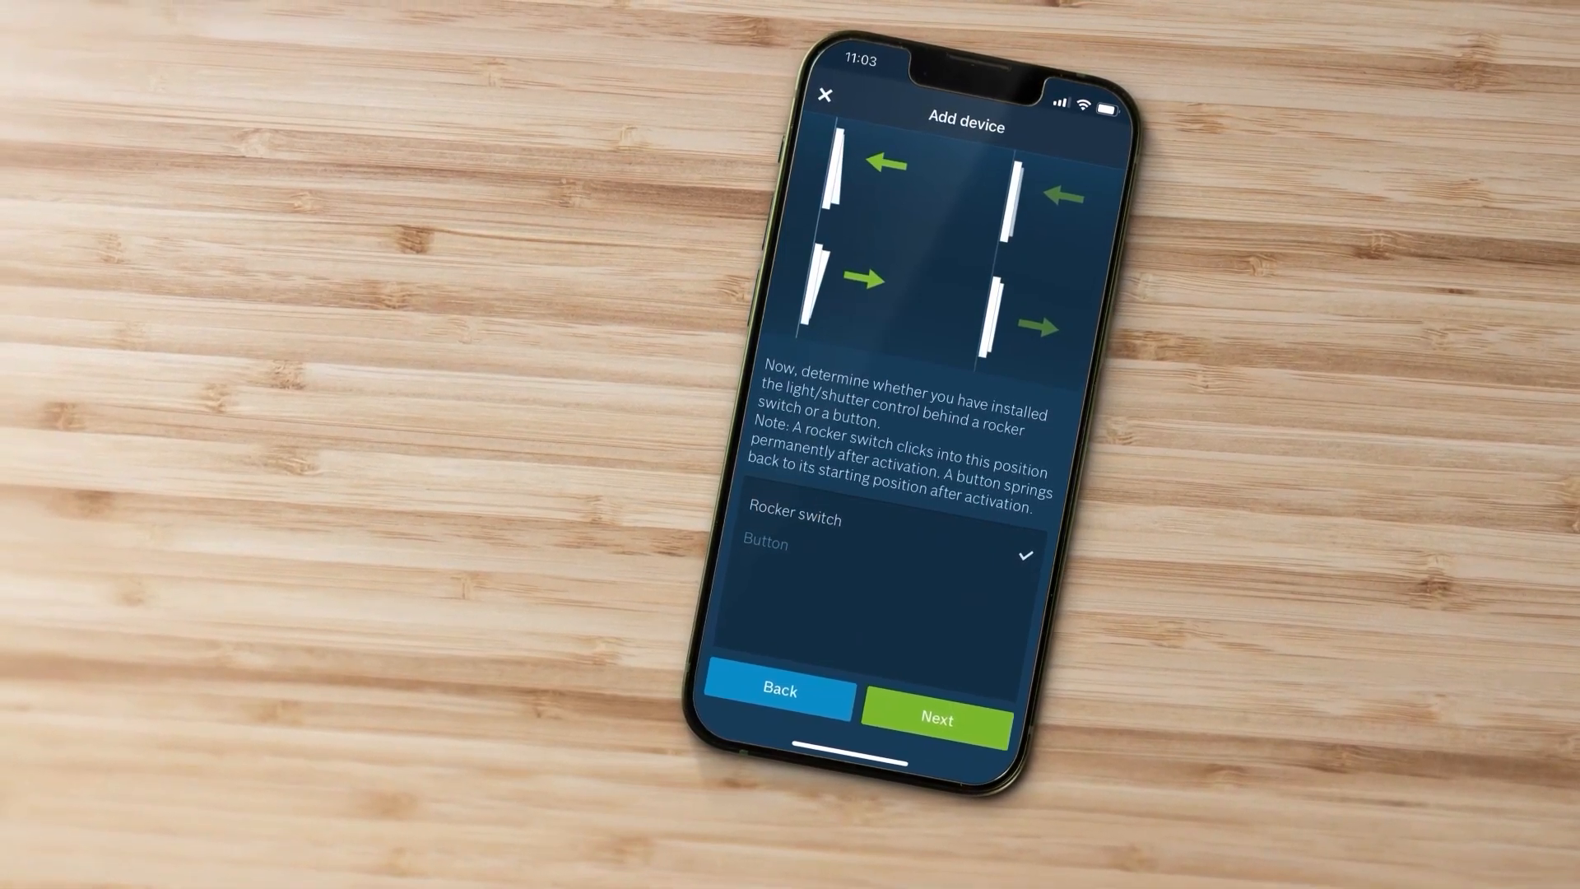
{"action": "left_click", "coordinate": [933, 719]}
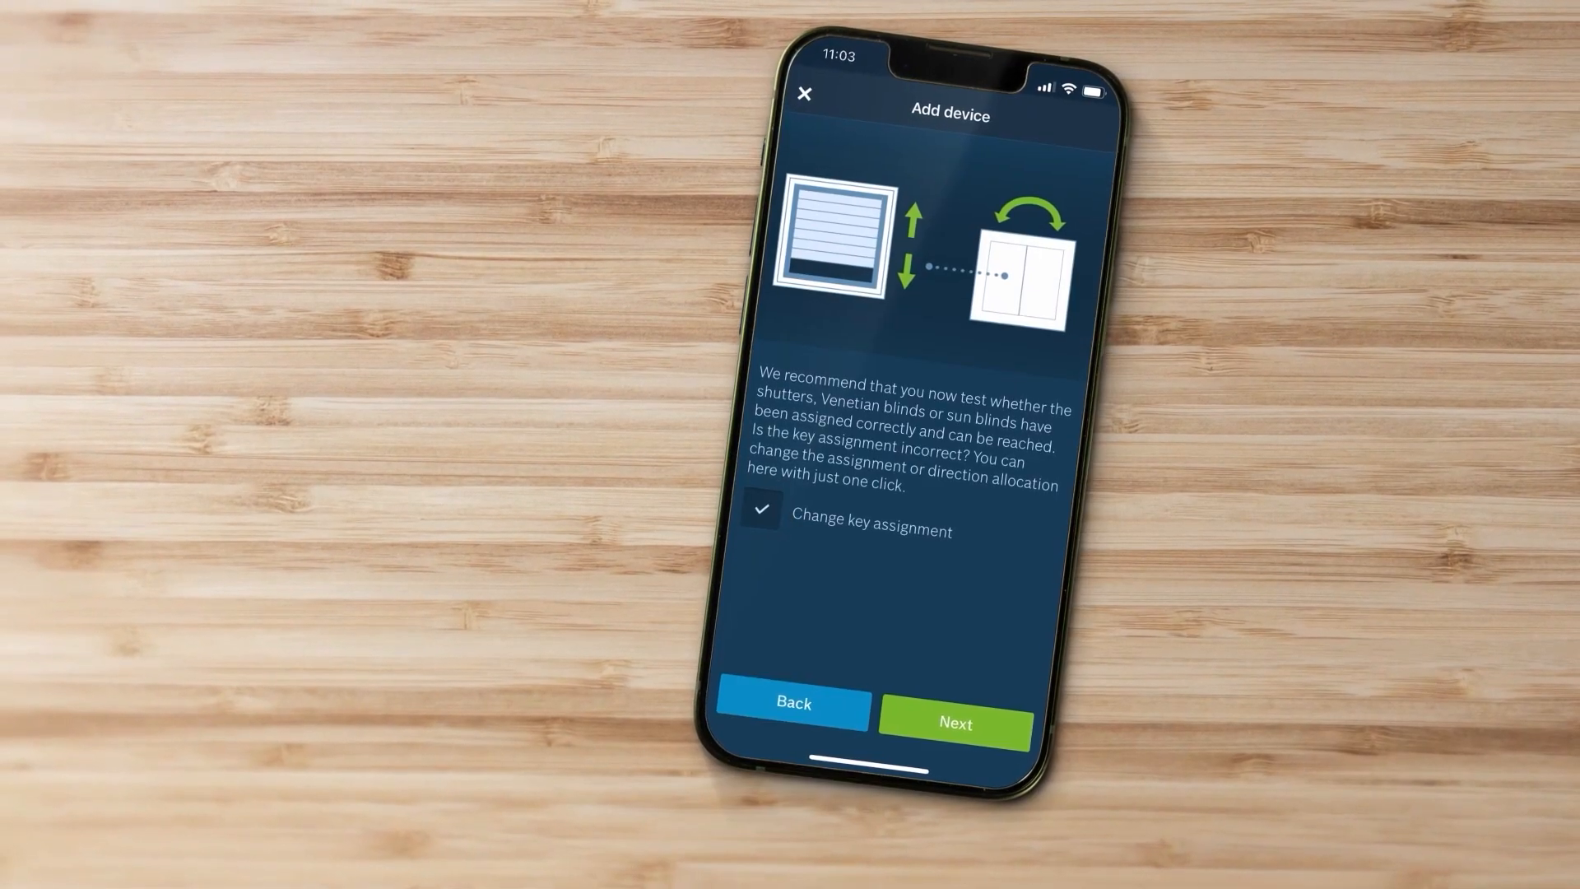
{"action": "left_click", "coordinate": [953, 723]}
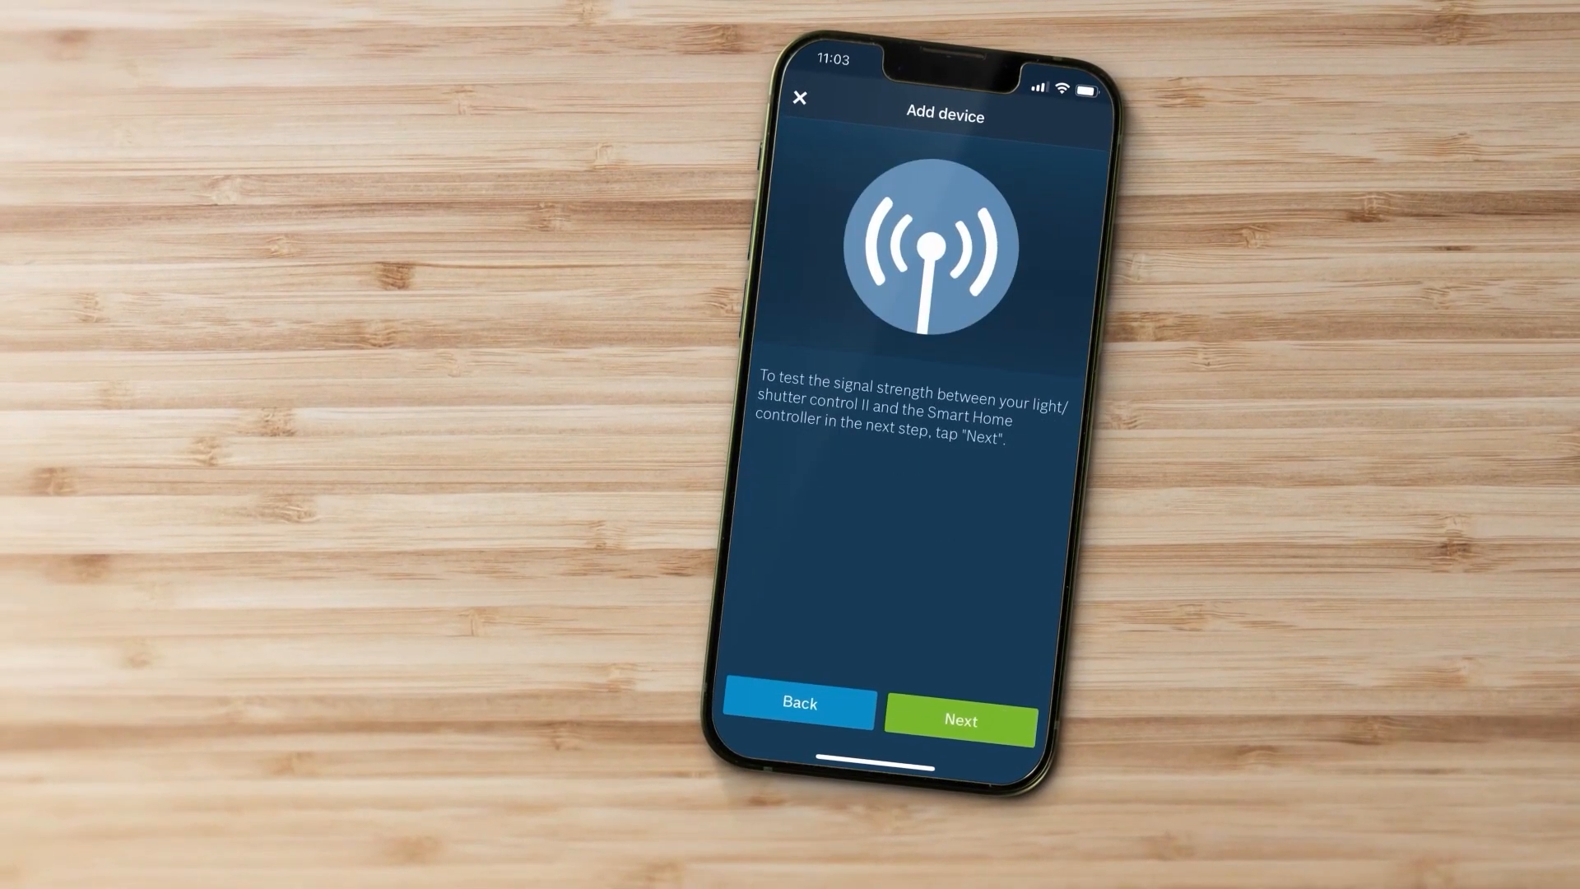
- Run the signal strength test and put the unit in the Office room
{"action": "left_click", "coordinate": [958, 719]}
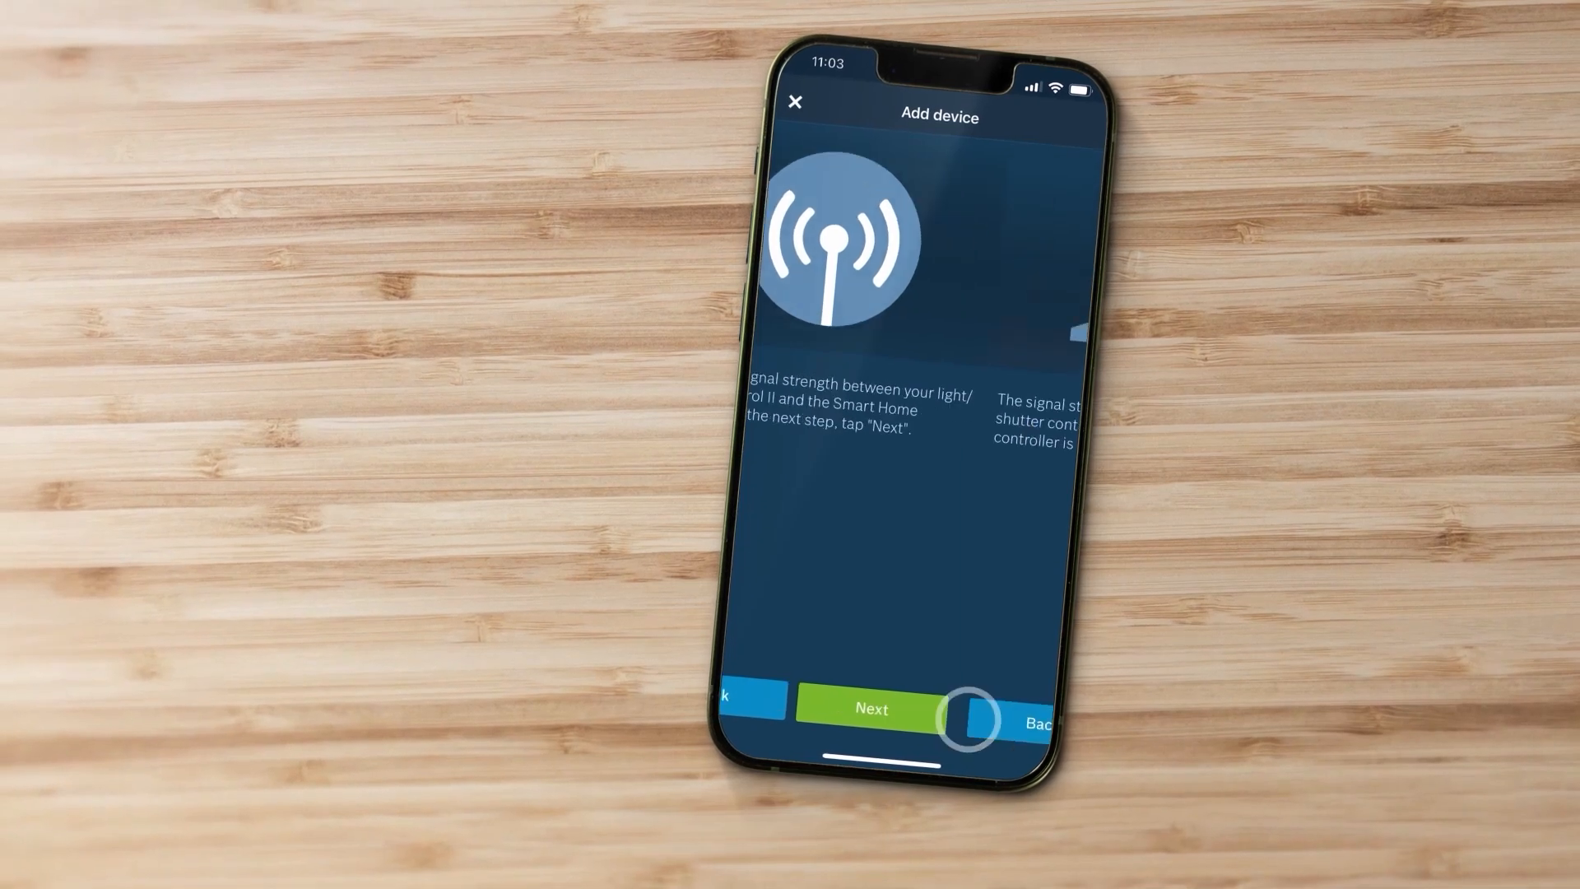
{"action": "left_click", "coordinate": [869, 709]}
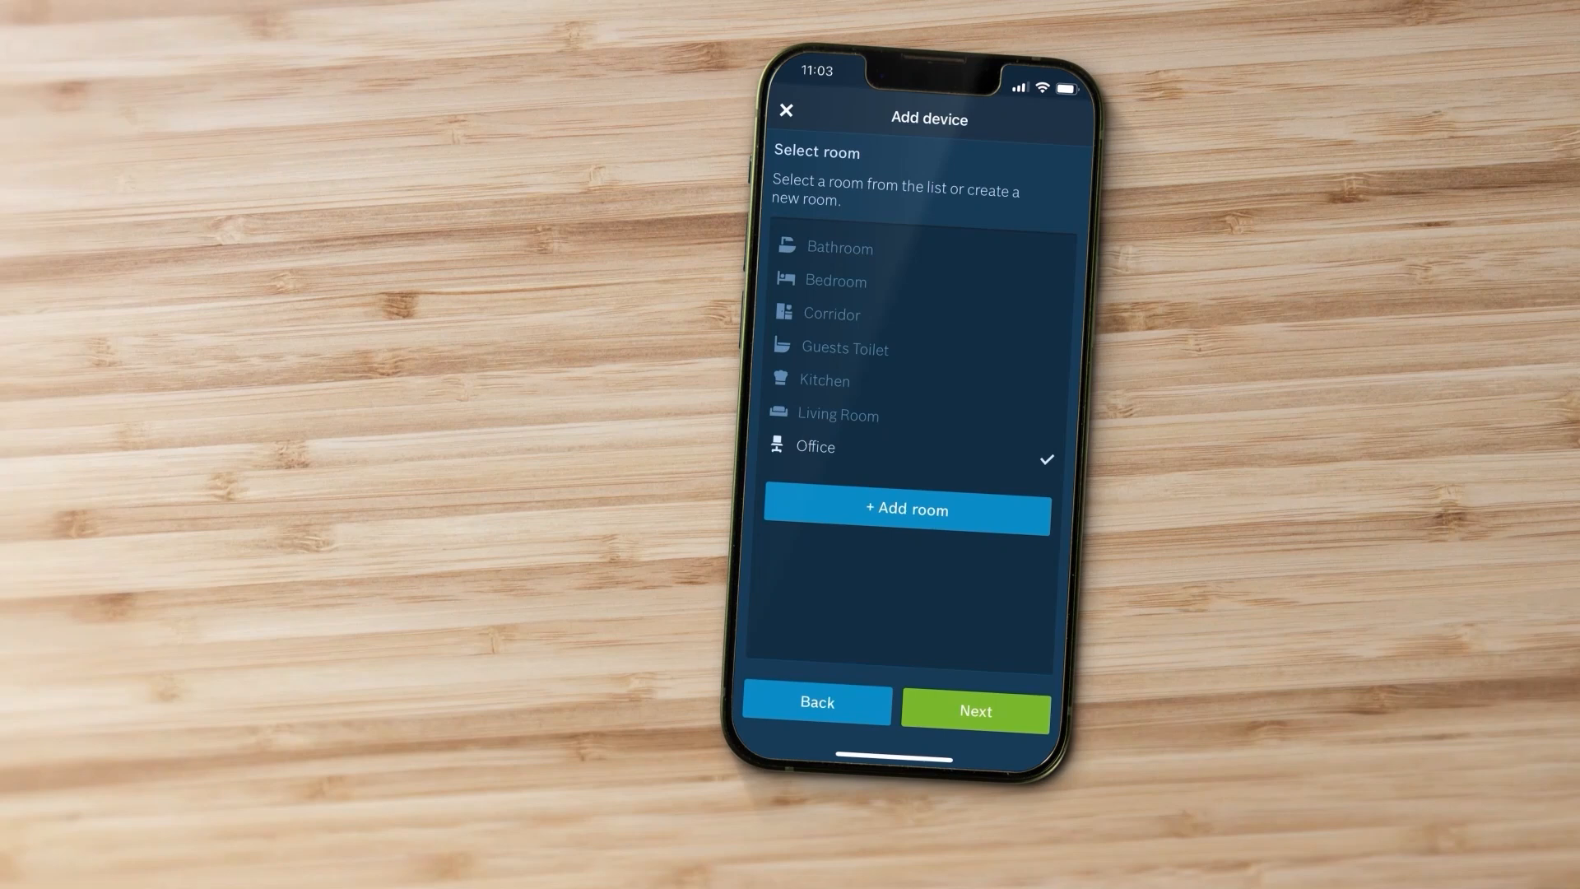
{"action": "left_click", "coordinate": [974, 710]}
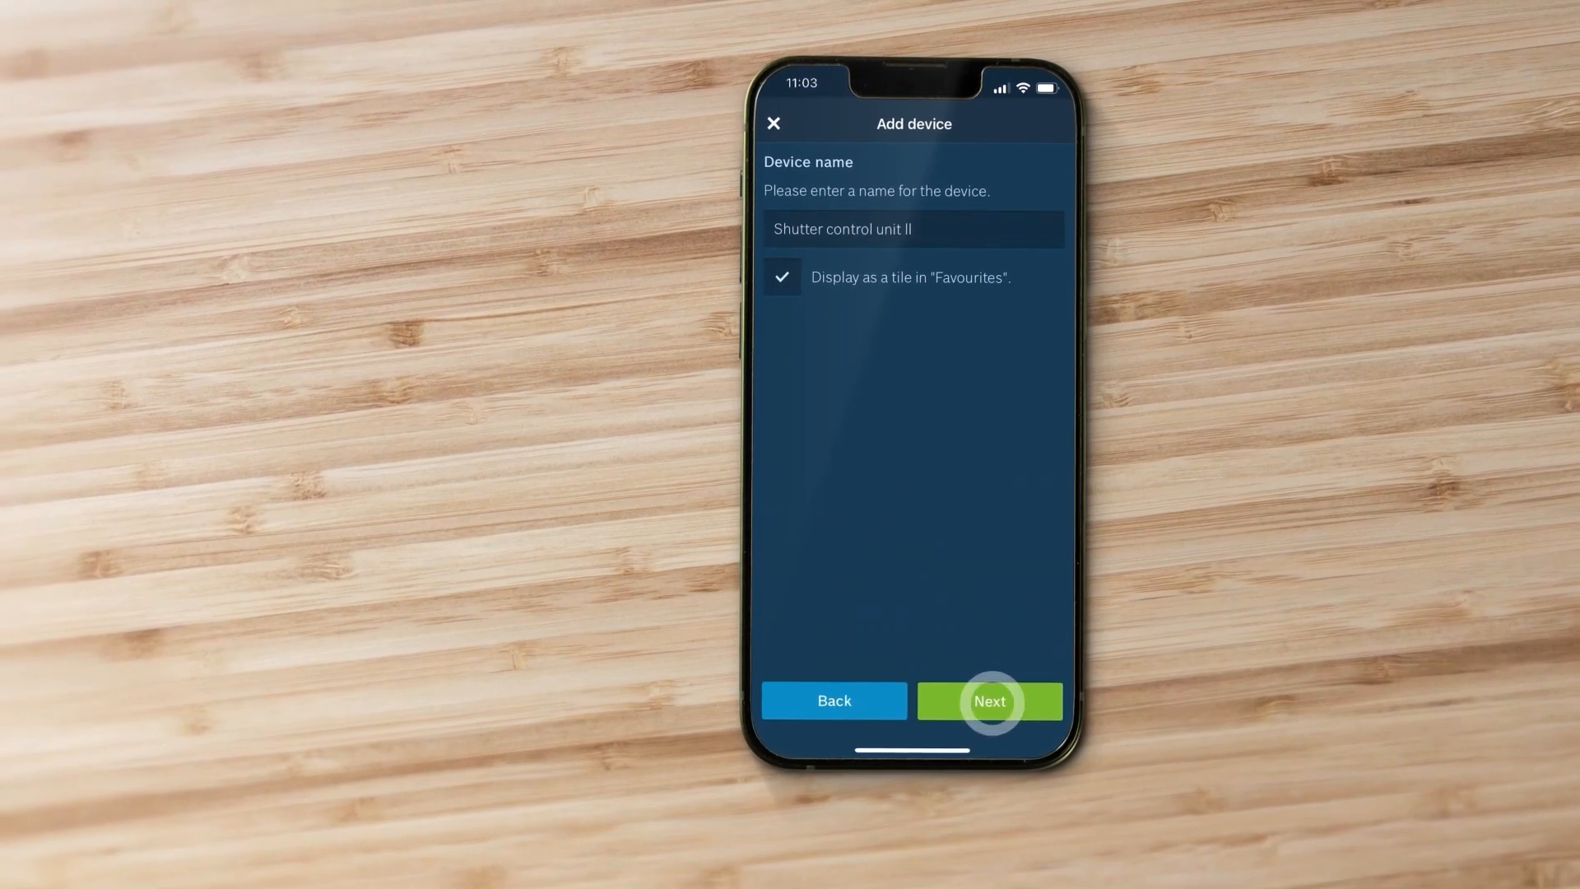
- Keep the name 'Shutter control unit II' with a Favourites tile, and leave child lock off
{"action": "left_click", "coordinate": [987, 701]}
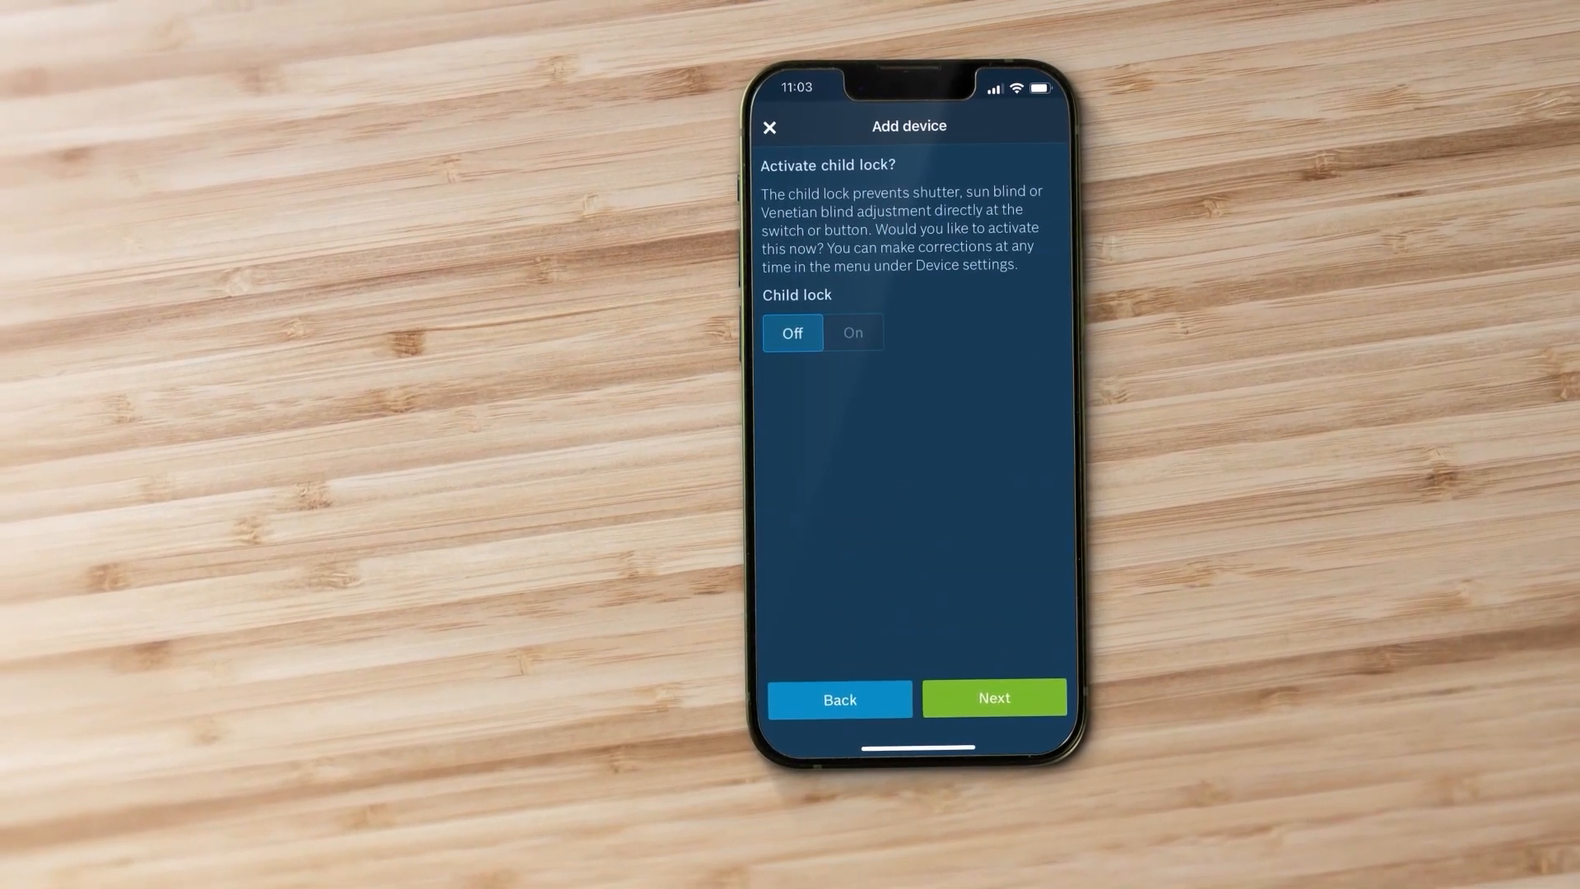
{"action": "left_click", "coordinate": [992, 697]}
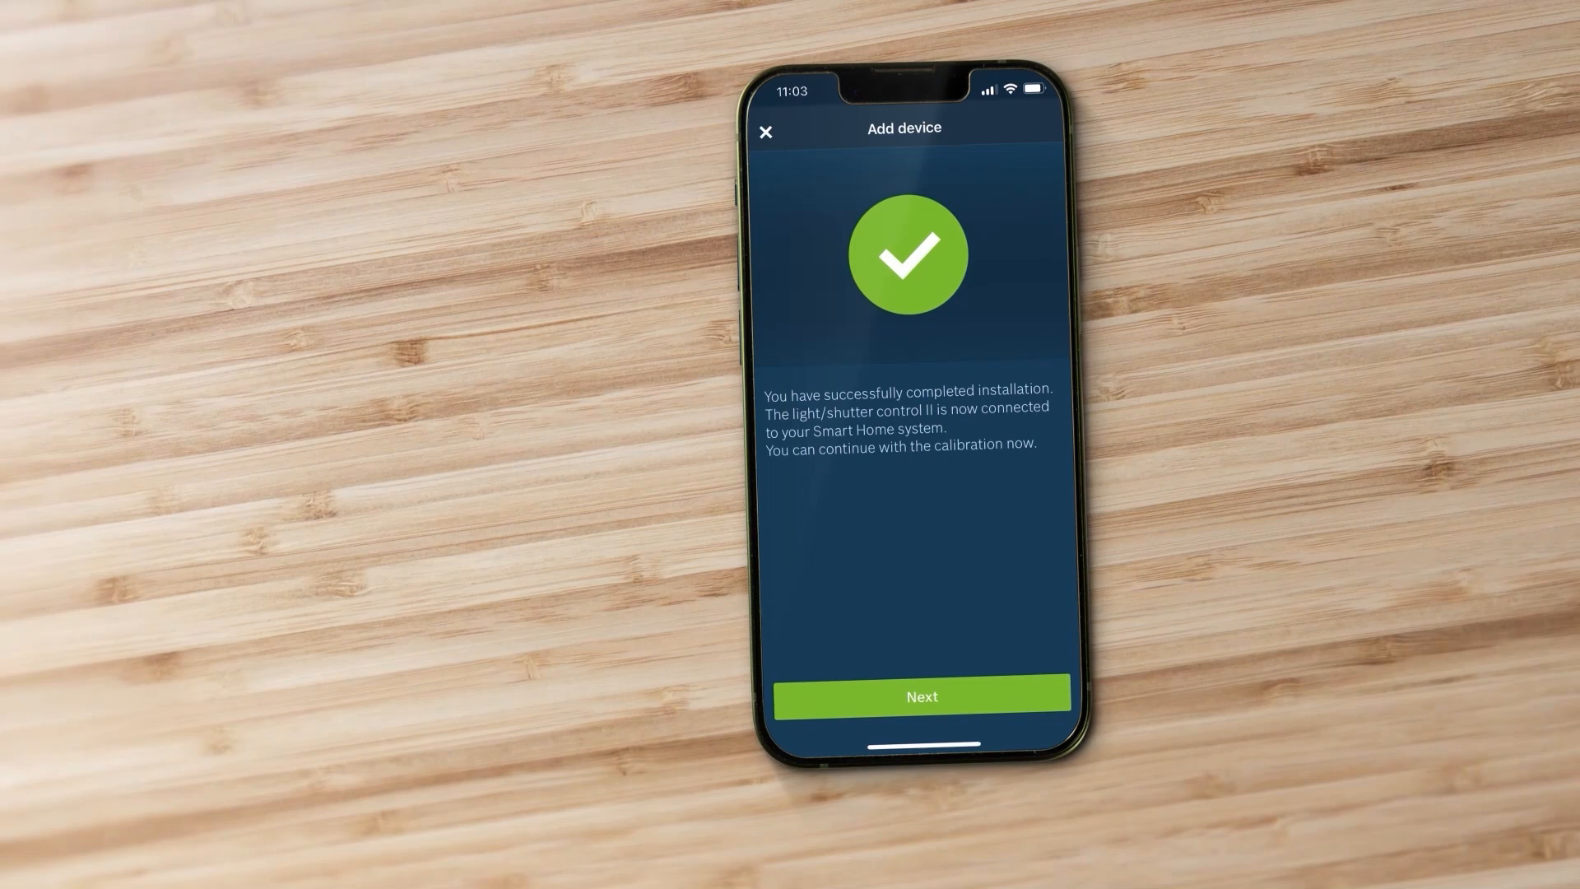
{"action": "left_click", "coordinate": [919, 696]}
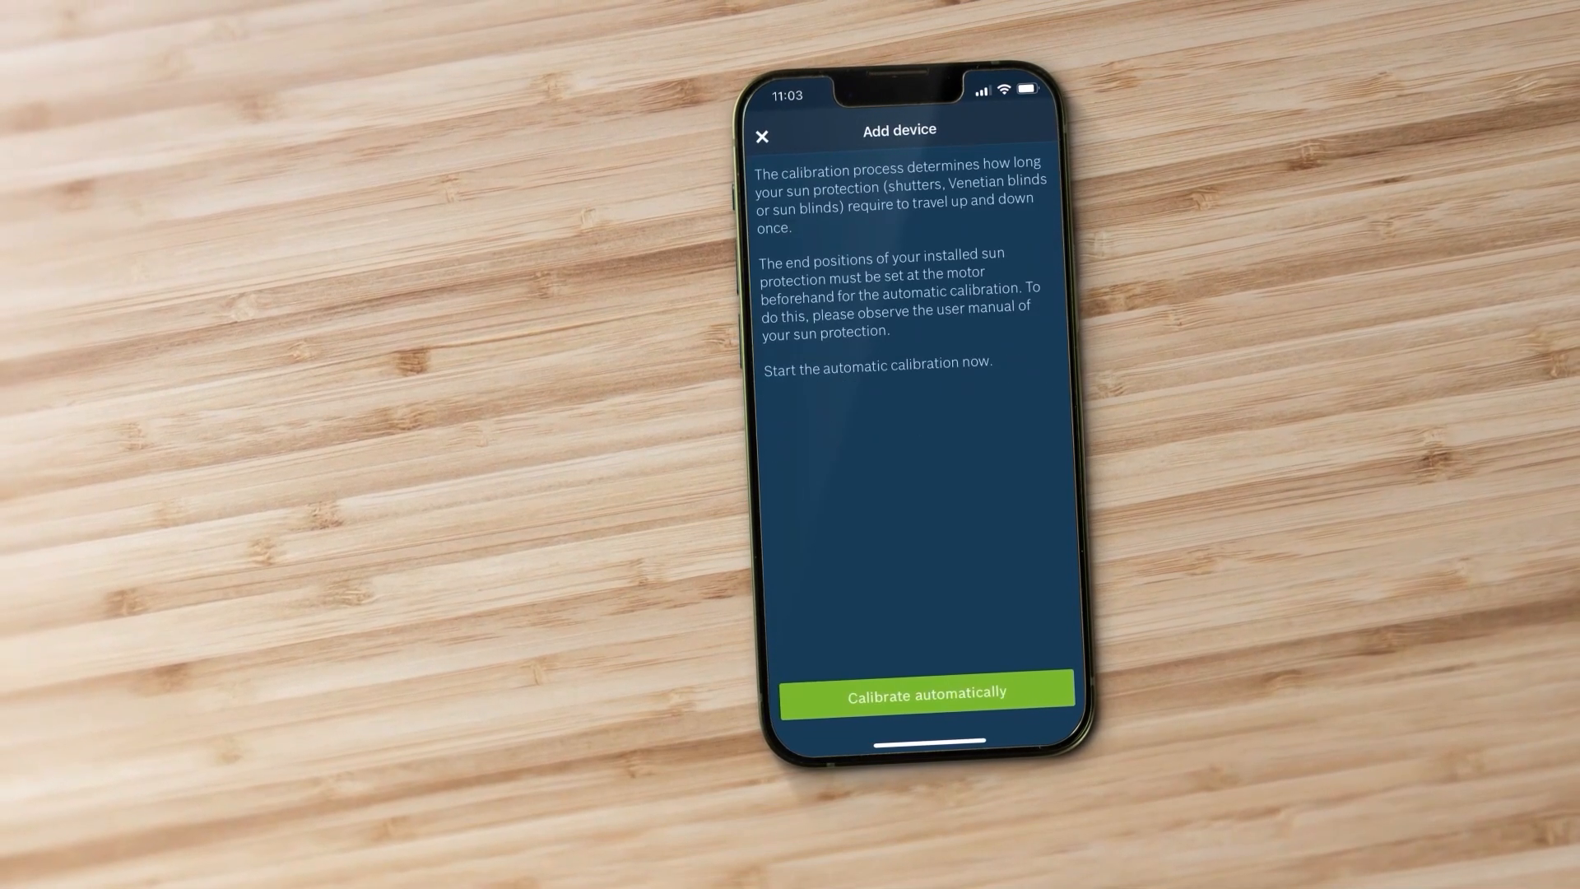